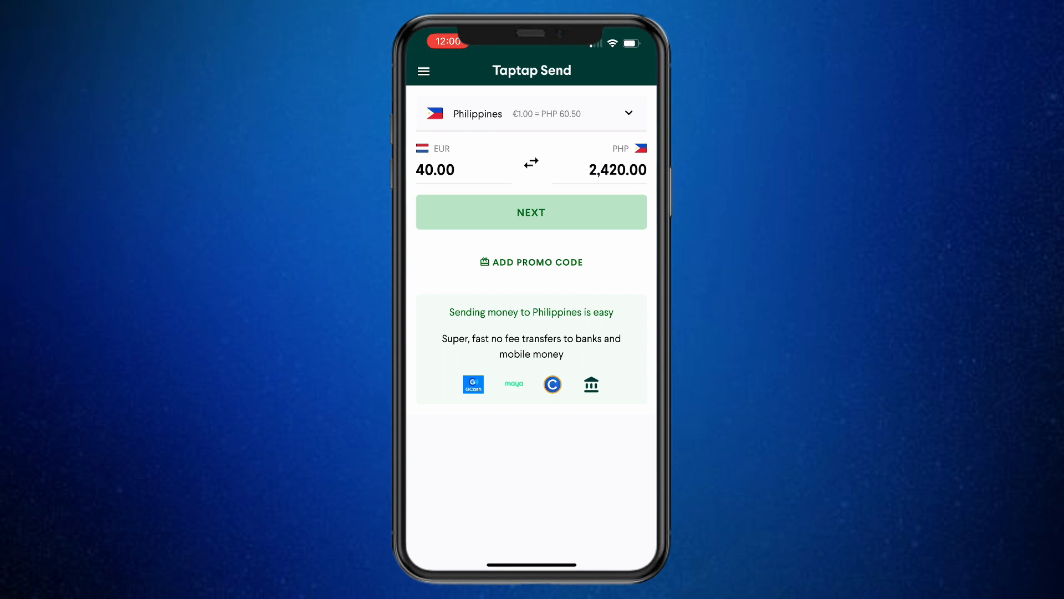
Switch the destination country from Philippines to Bangladesh (€40.00 → 5,000.00 BDT)
{"action": "left_click", "coordinate": [532, 113]}
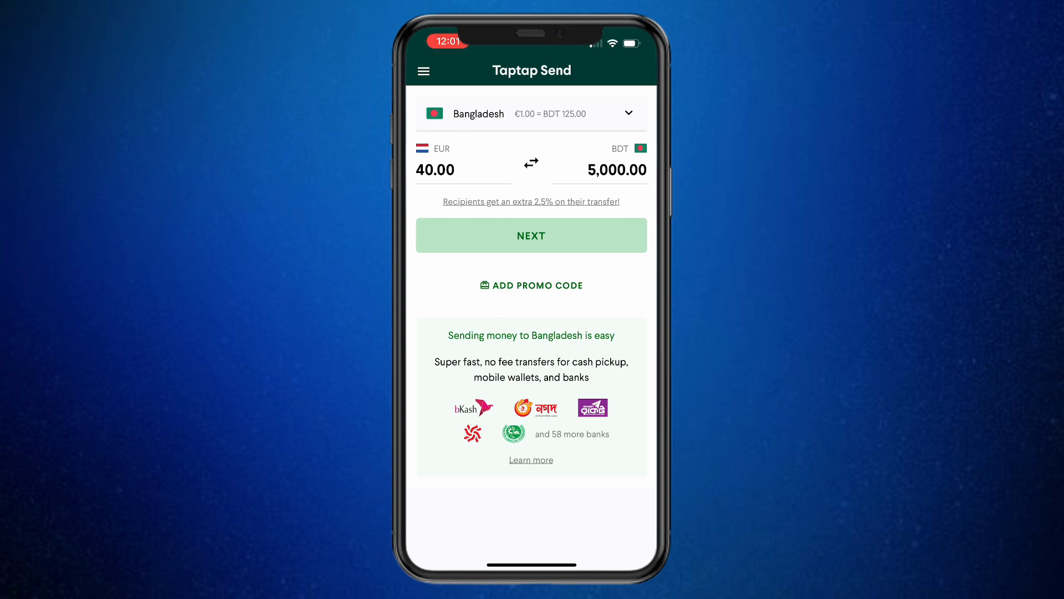
{"action": "left_click", "coordinate": [531, 285]}
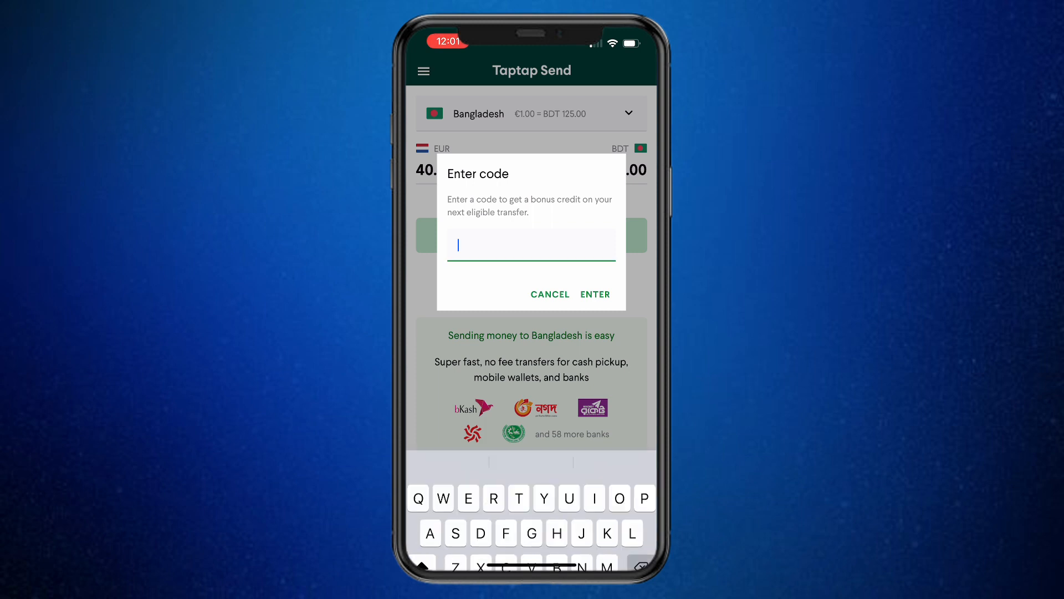
{"action": "type", "text": "HO"}
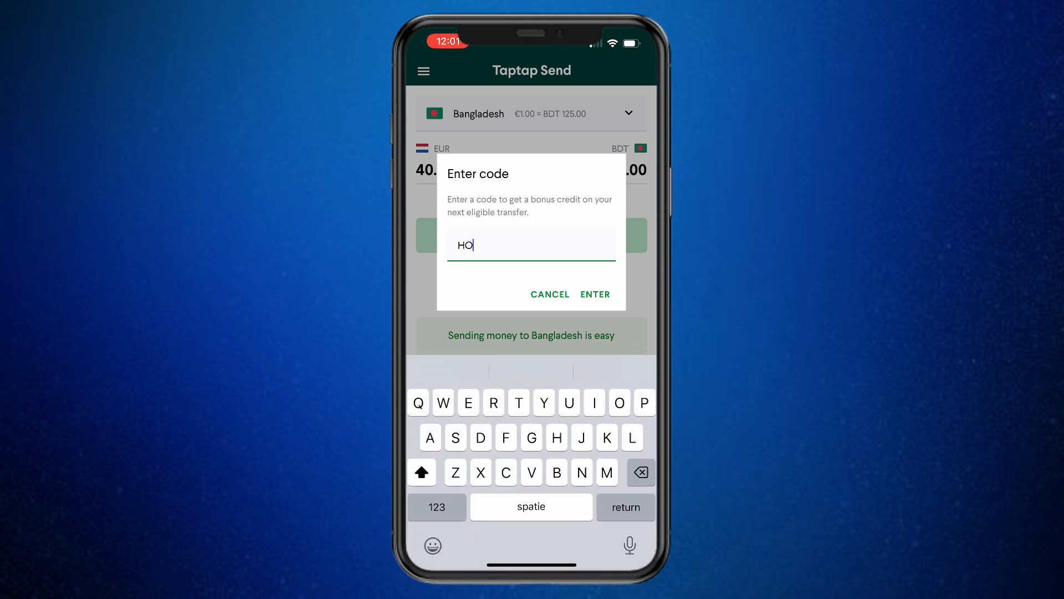
{"action": "type", "text": "WTO"}
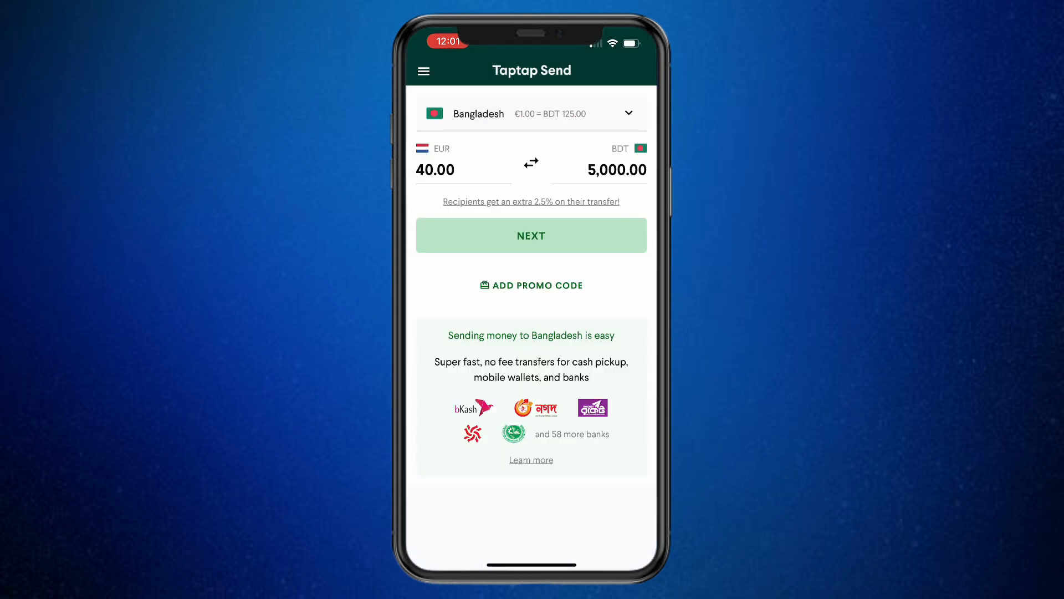
Add a new Bangladesh recipient with bKash as the payout method
{"action": "left_click", "coordinate": [531, 235]}
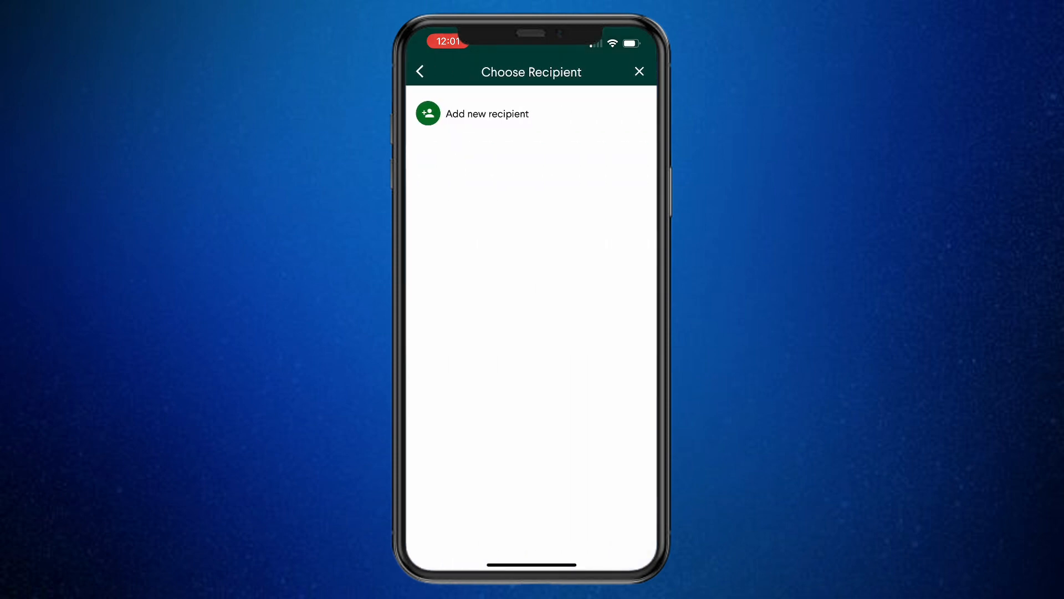
{"action": "left_click", "coordinate": [487, 113]}
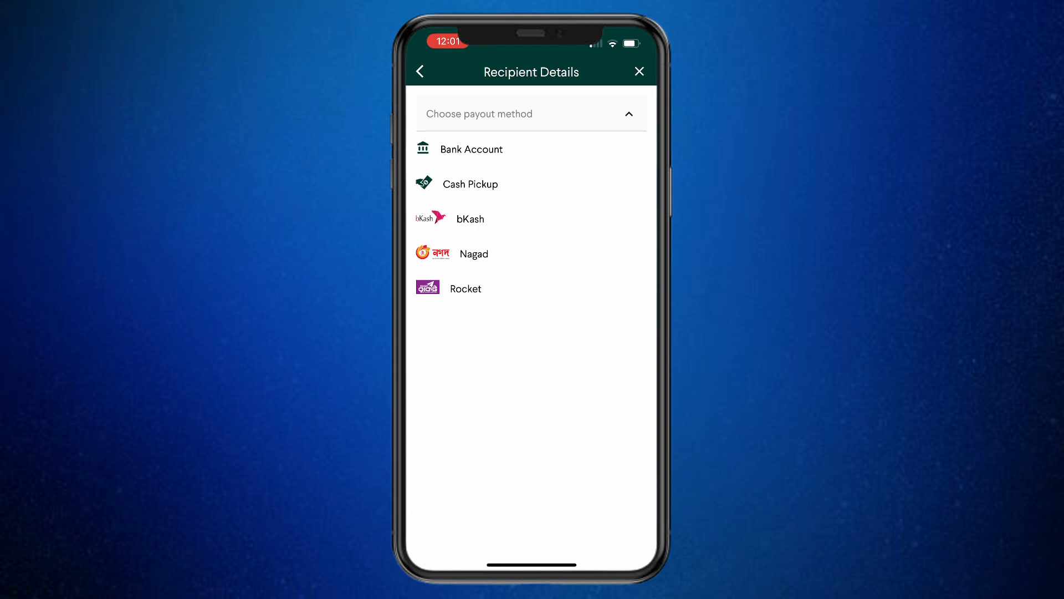
{"action": "left_click", "coordinate": [469, 218]}
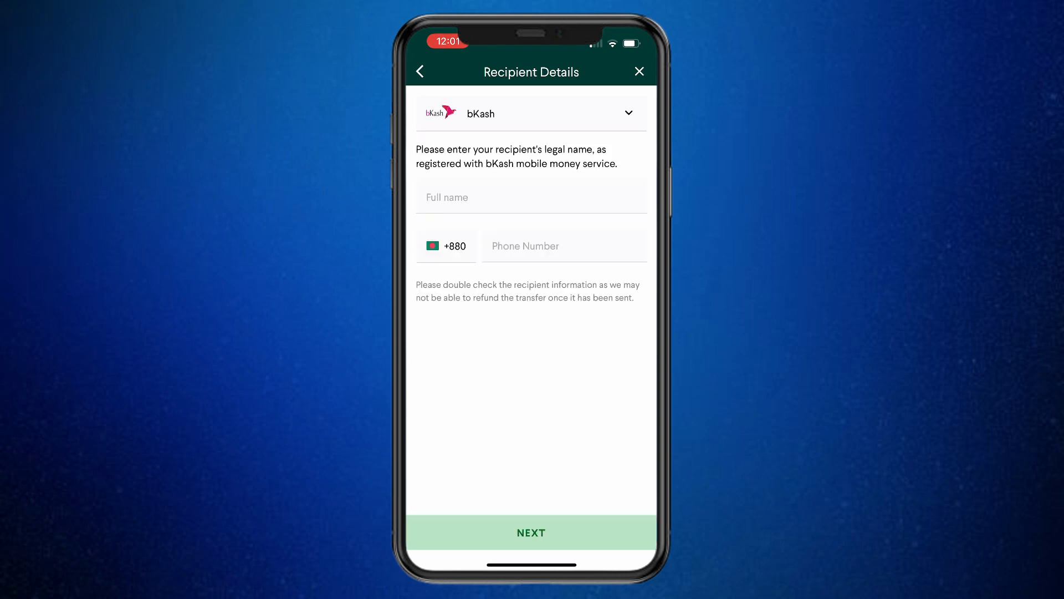